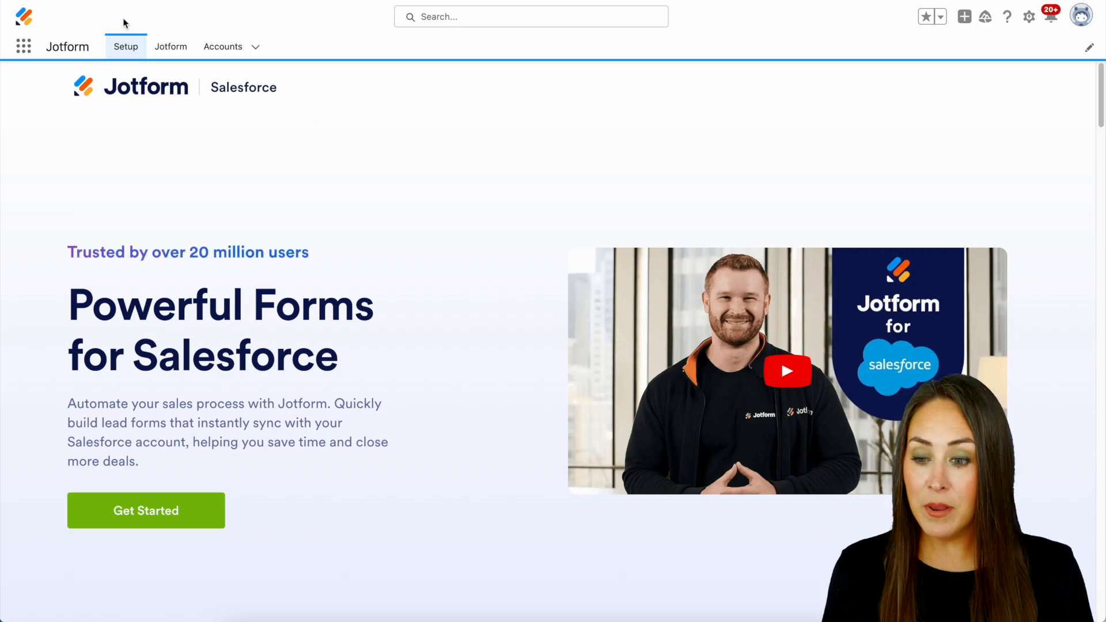
pyautogui.moveTo(138, 24)
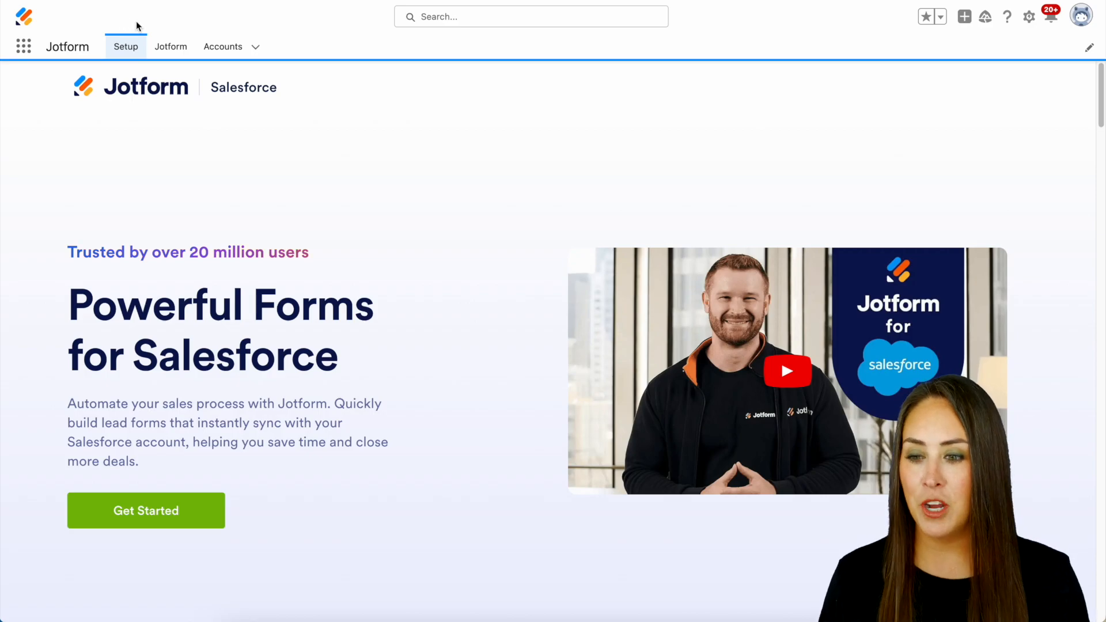
# Switch to the Jotform app inside Salesforce to show the My Forms list.
pyautogui.click(171, 46)
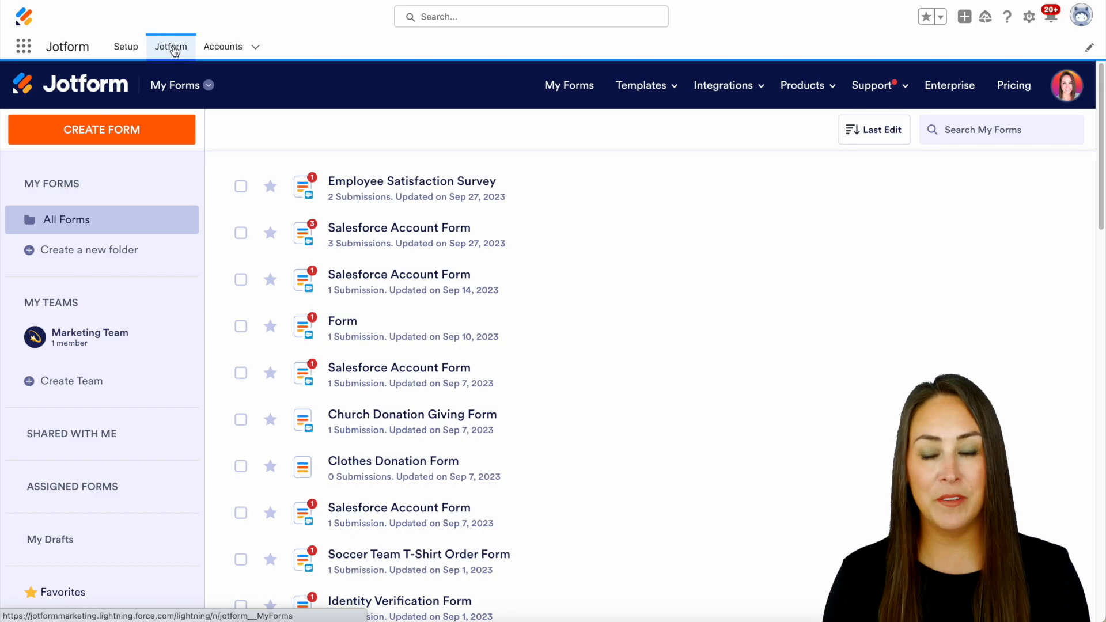
# Start a new form from templates, search 'quote' and preview the Moving Quote Request Form.
pyautogui.click(101, 129)
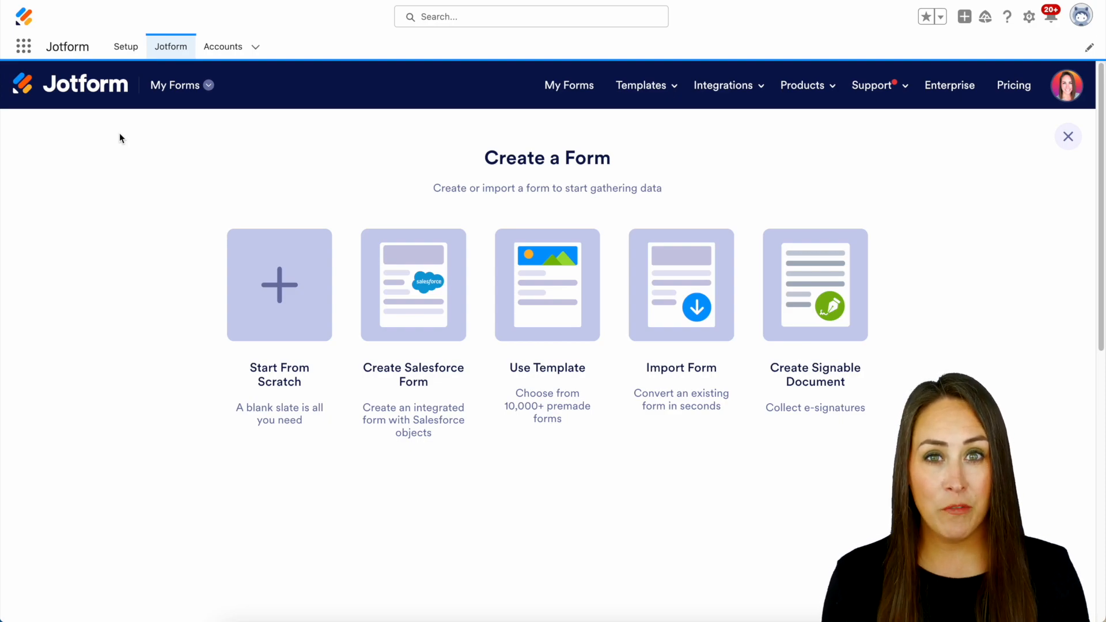
pyautogui.moveTo(546, 314)
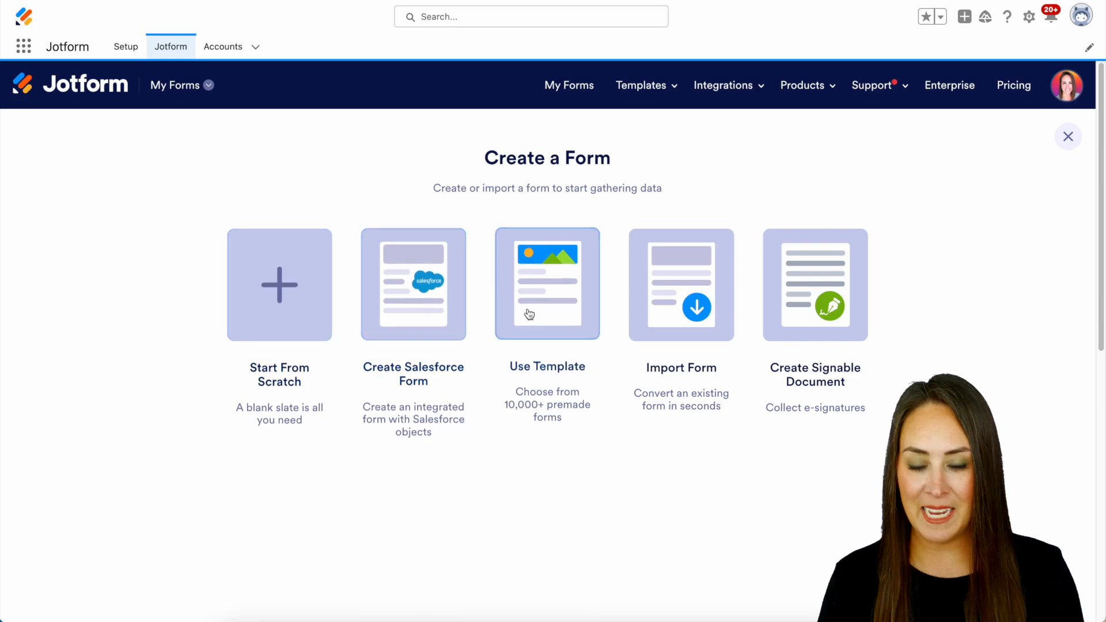
pyautogui.click(546, 285)
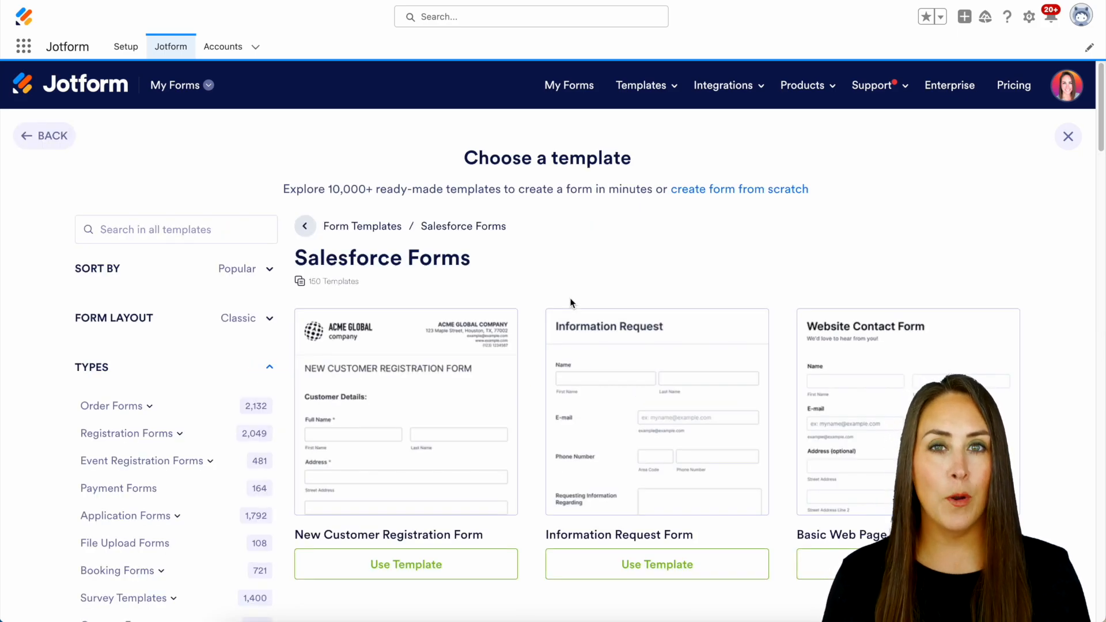
pyautogui.click(175, 229)
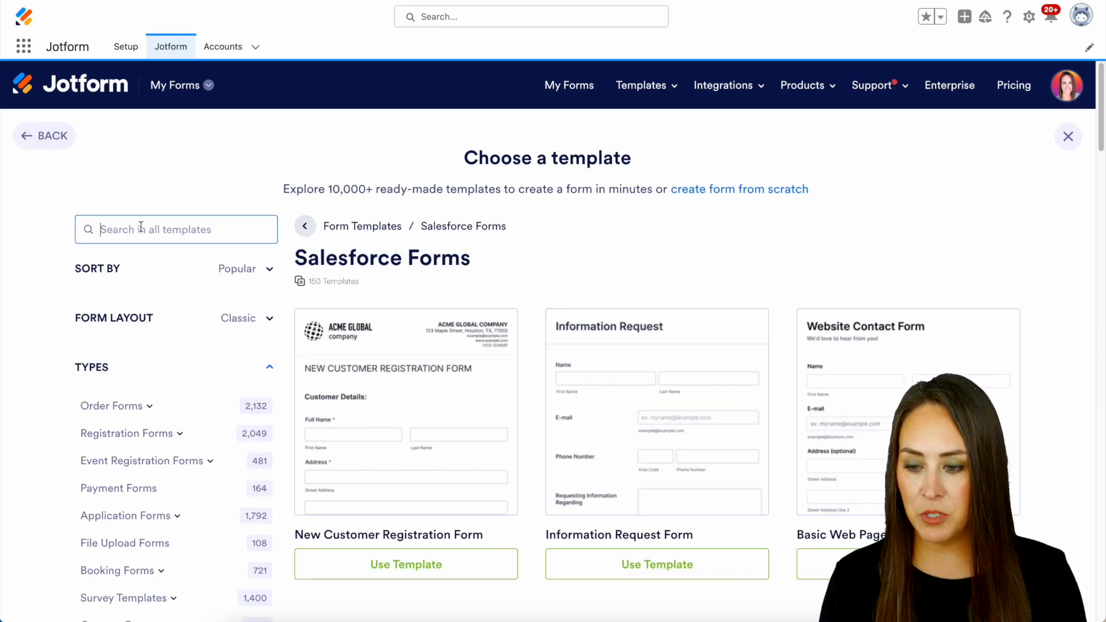
pyautogui.write('quote')
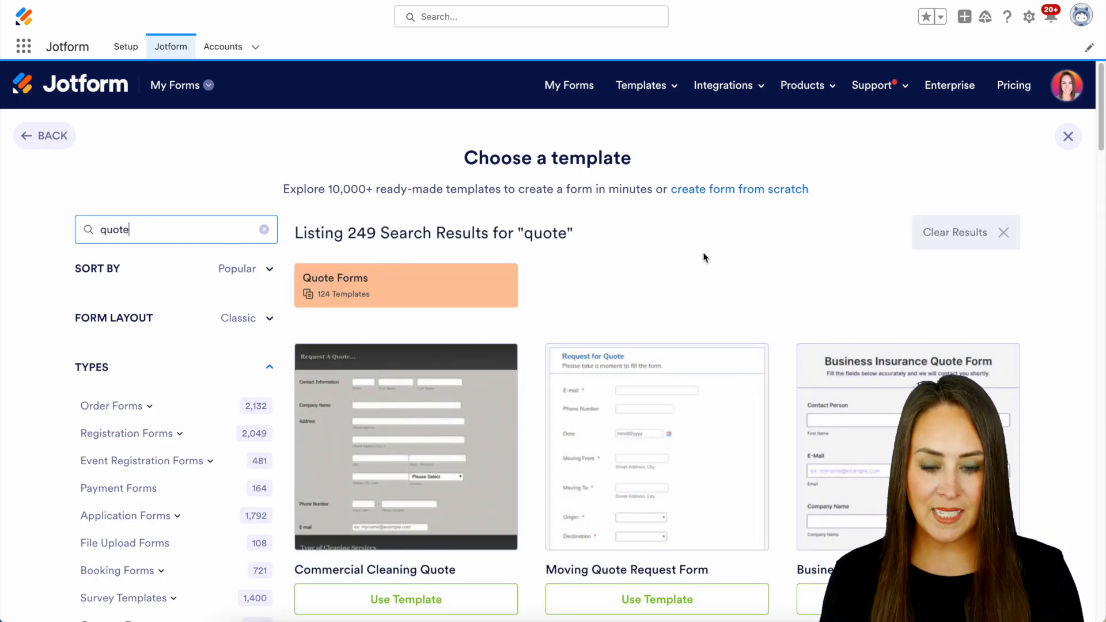
pyautogui.scroll(-3)
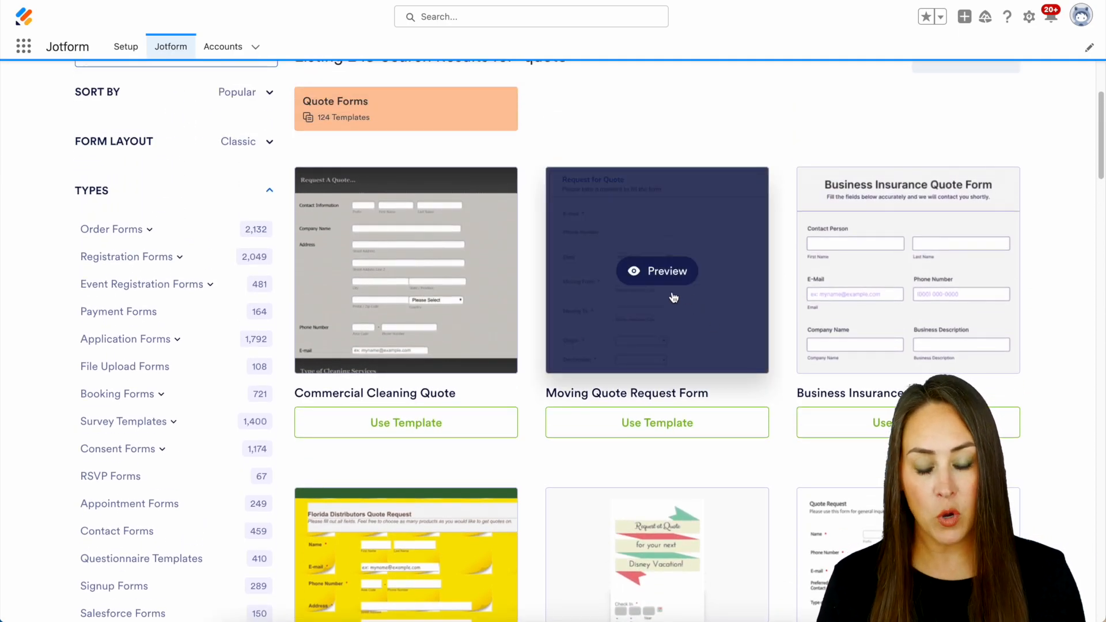
pyautogui.click(661, 272)
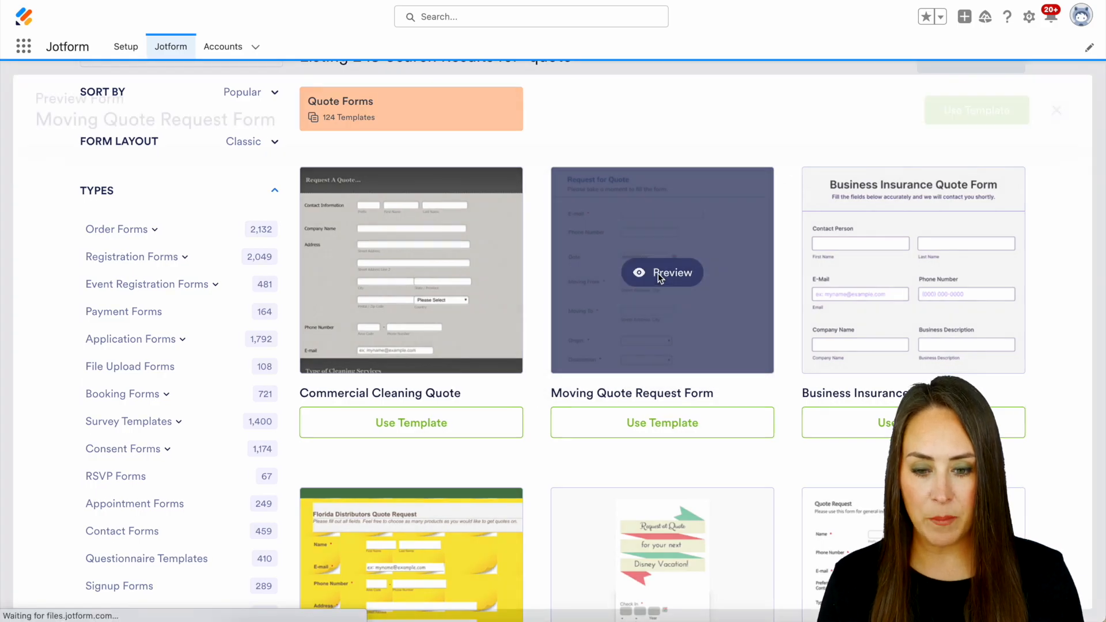
# Create the Moving Quote Request Form from the template and review its fields in the builder.
pyautogui.click(661, 272)
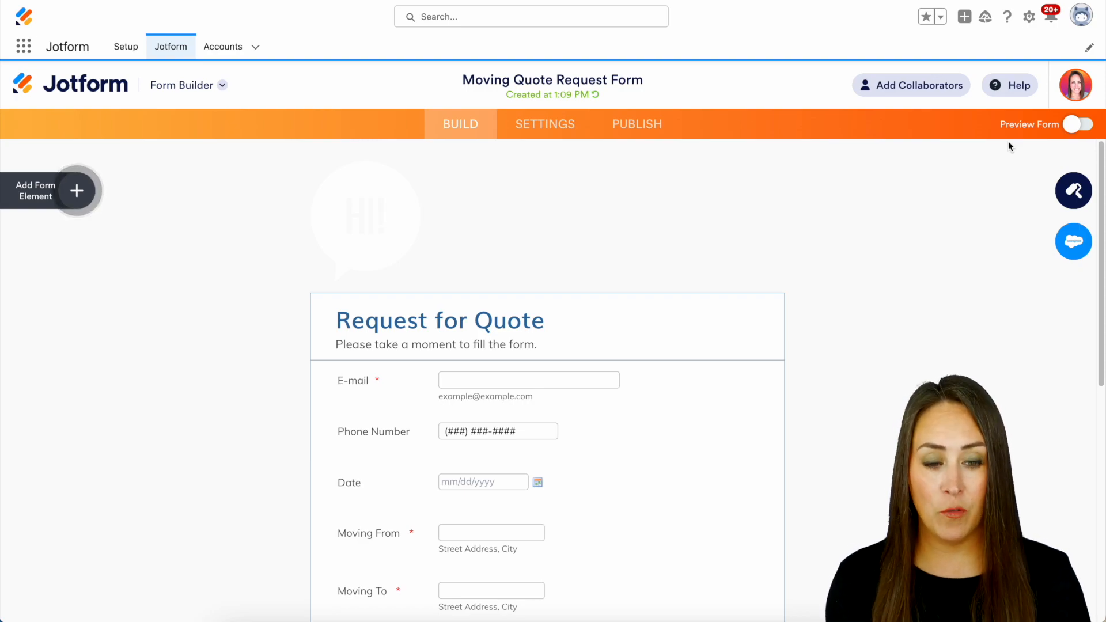
pyautogui.scroll(-3)
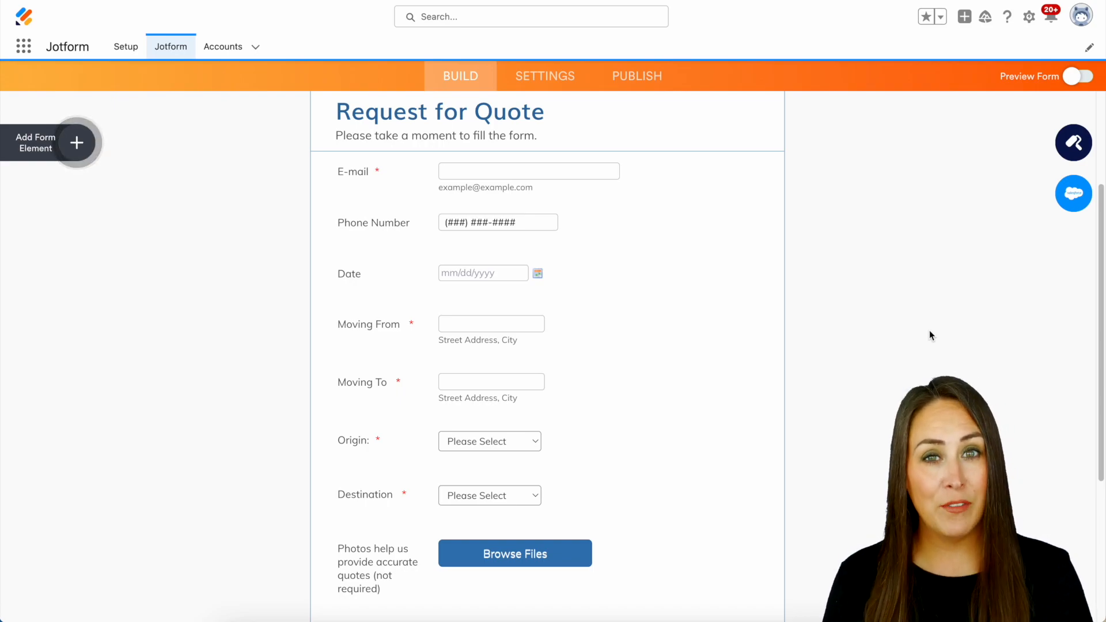
pyautogui.moveTo(258, 193)
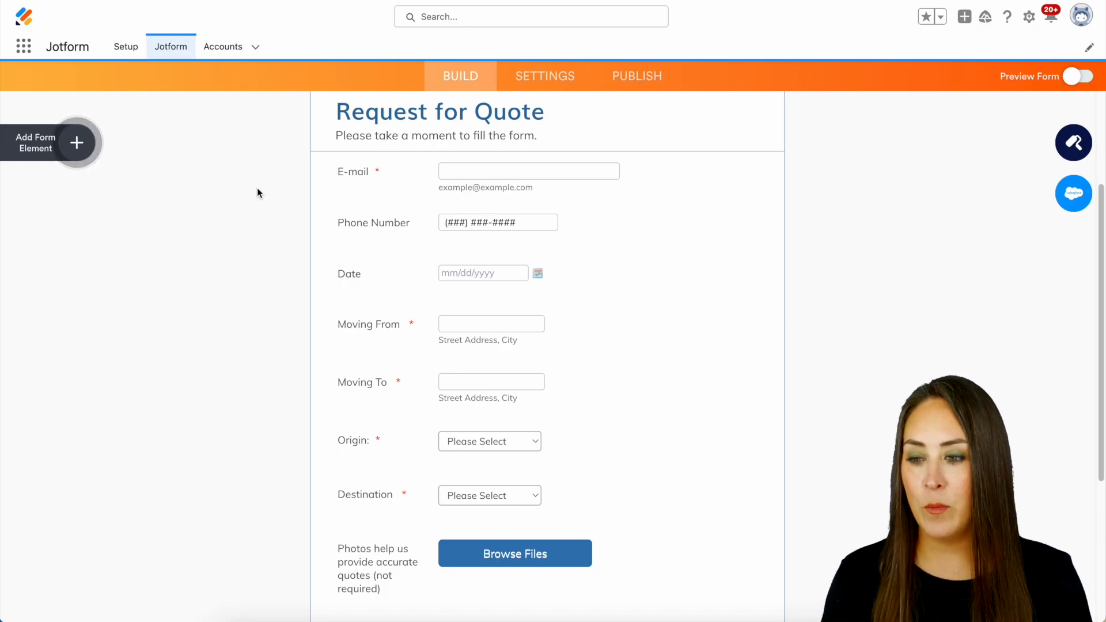
# Add a Full Name field above E-mail and make it required.
pyautogui.click(76, 143)
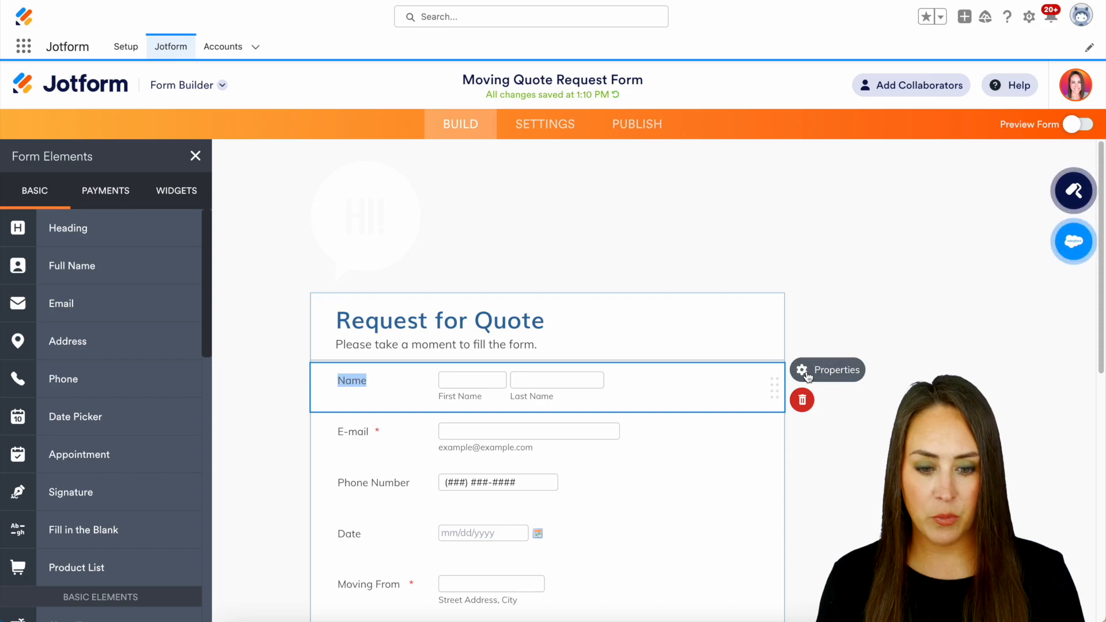
pyautogui.click(828, 369)
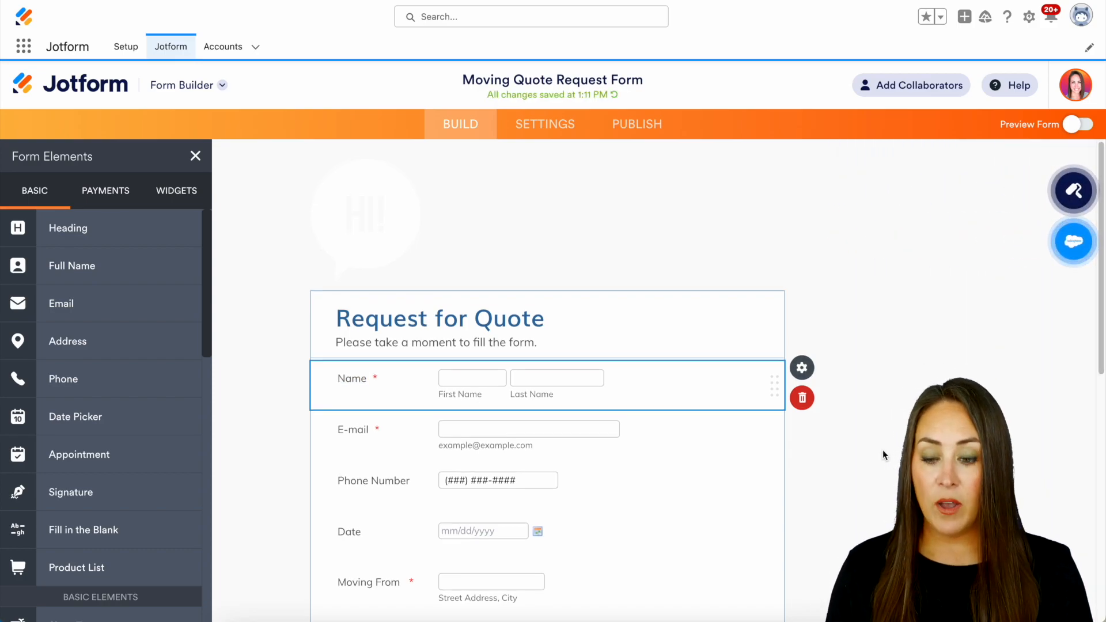
pyautogui.scroll(-3)
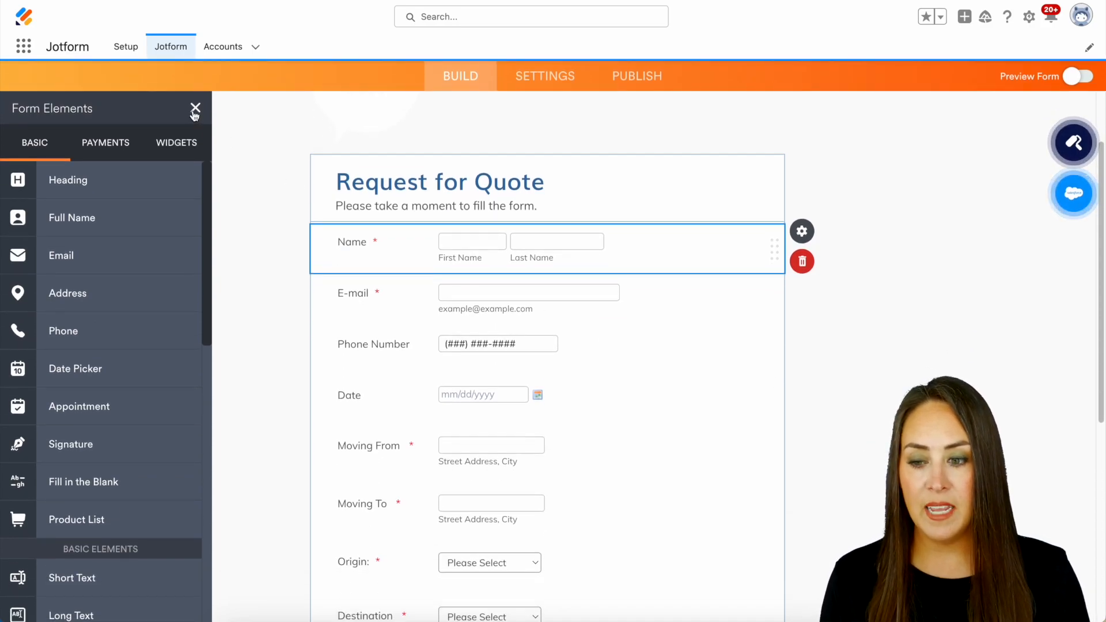
pyautogui.click(195, 111)
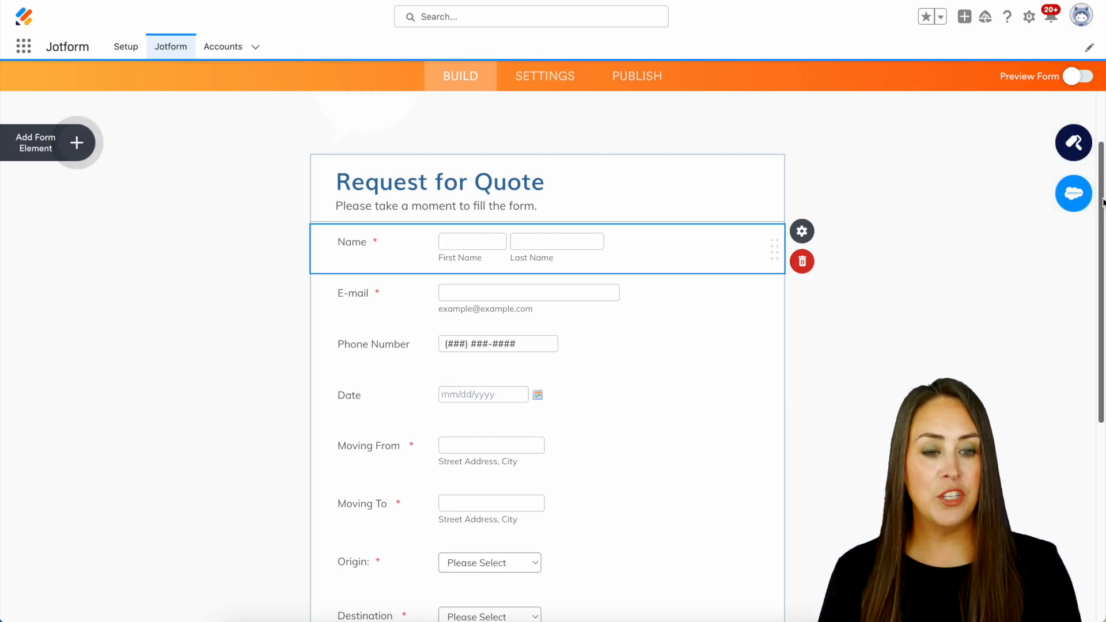
pyautogui.moveTo(1073, 193)
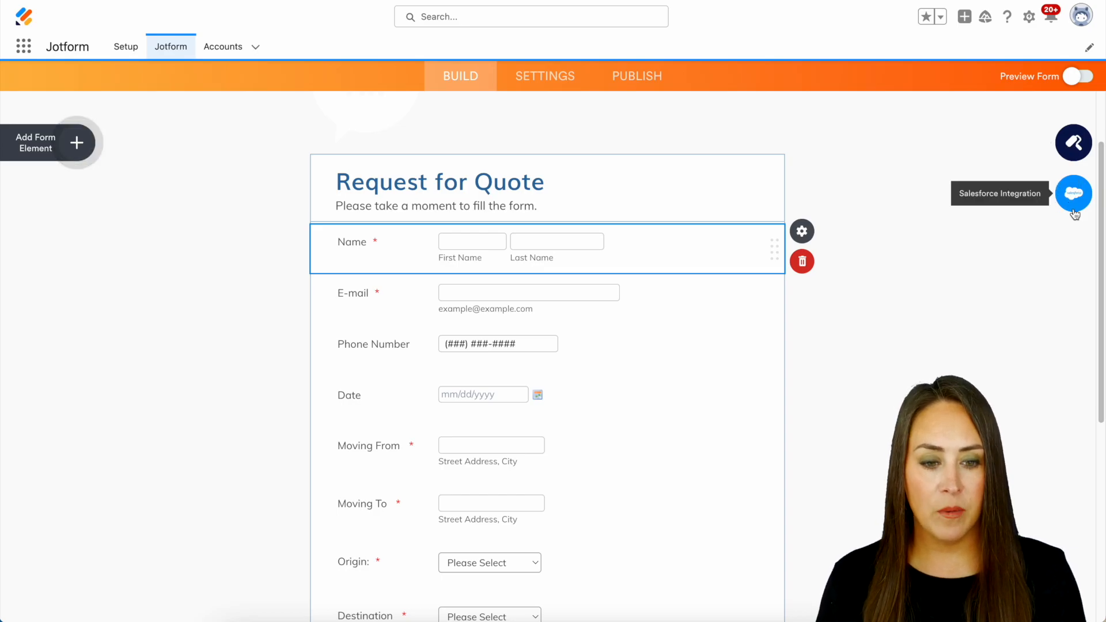
# Start the Salesforce integration to create an Account record from submissions.
pyautogui.click(1074, 192)
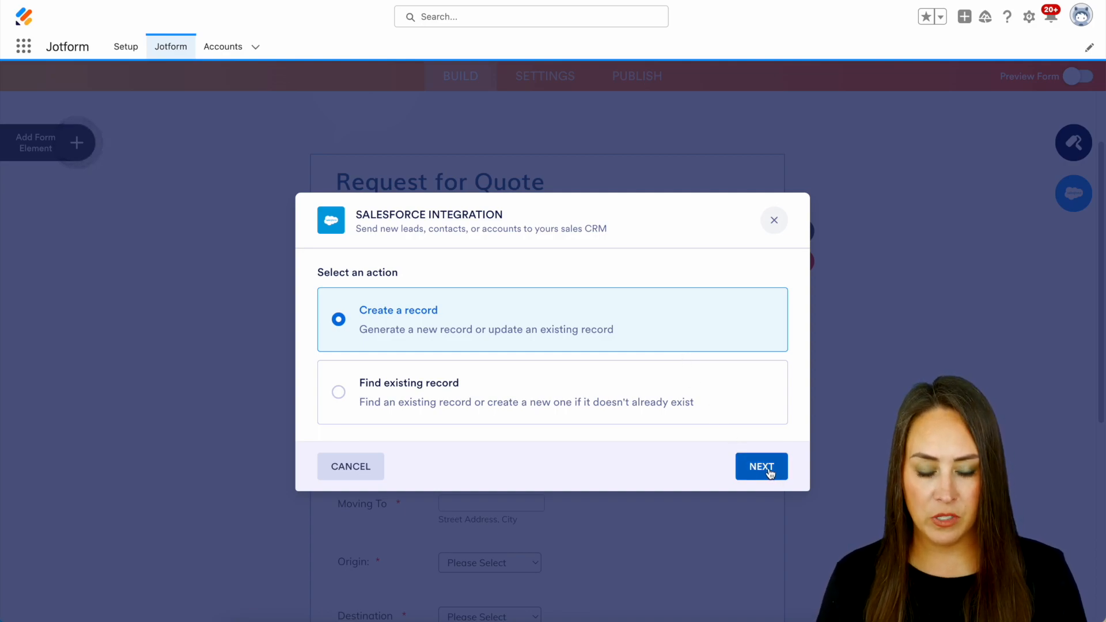
pyautogui.click(762, 467)
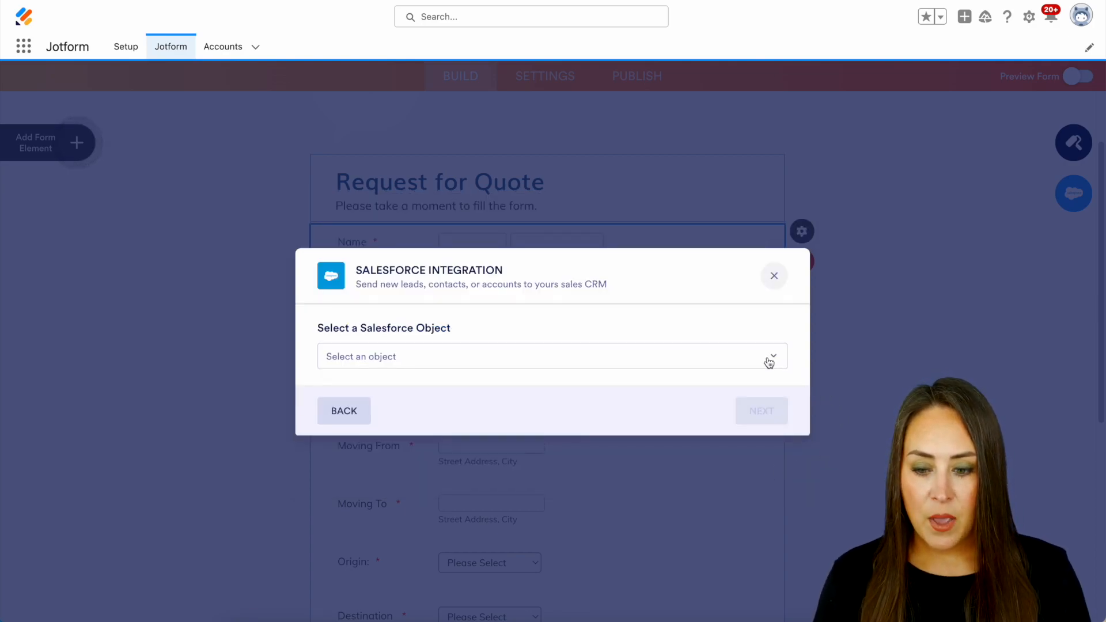
pyautogui.click(552, 356)
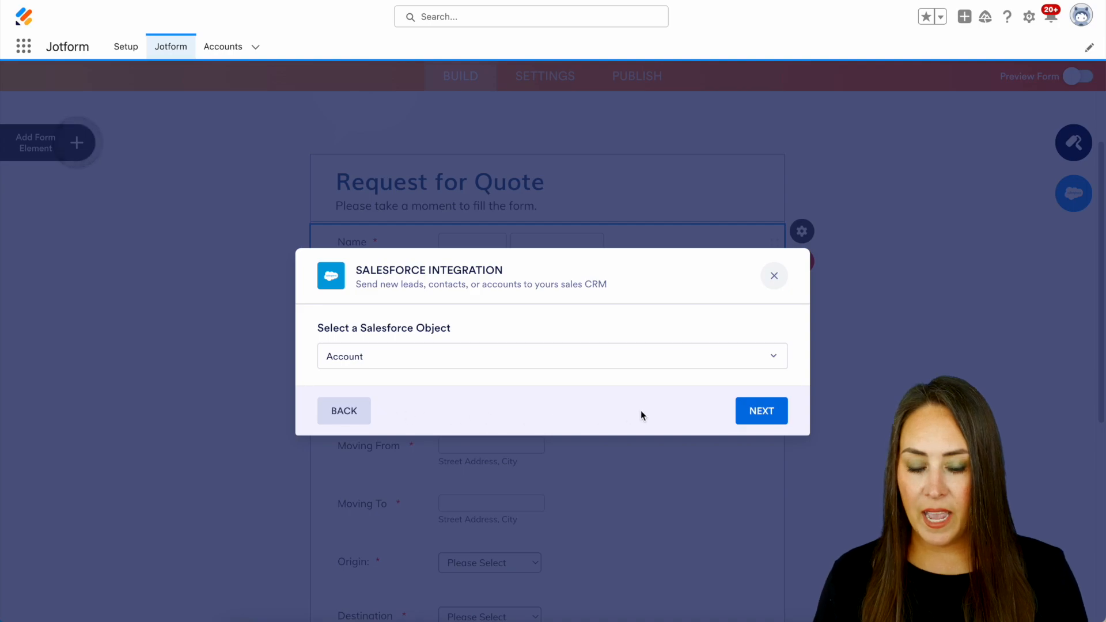
pyautogui.click(760, 410)
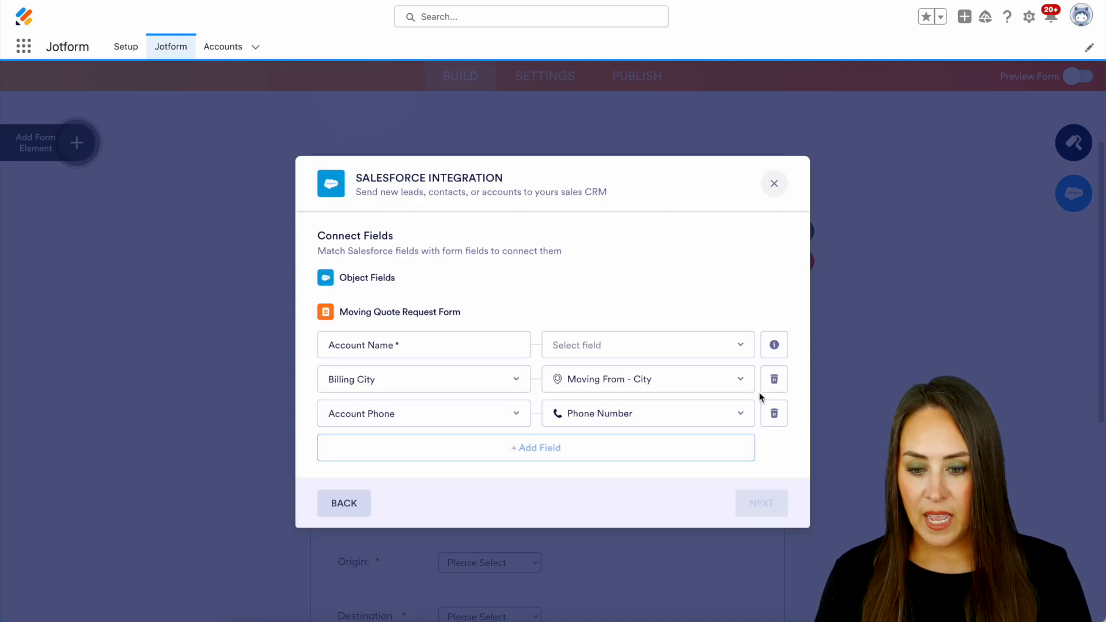
pyautogui.moveTo(674, 409)
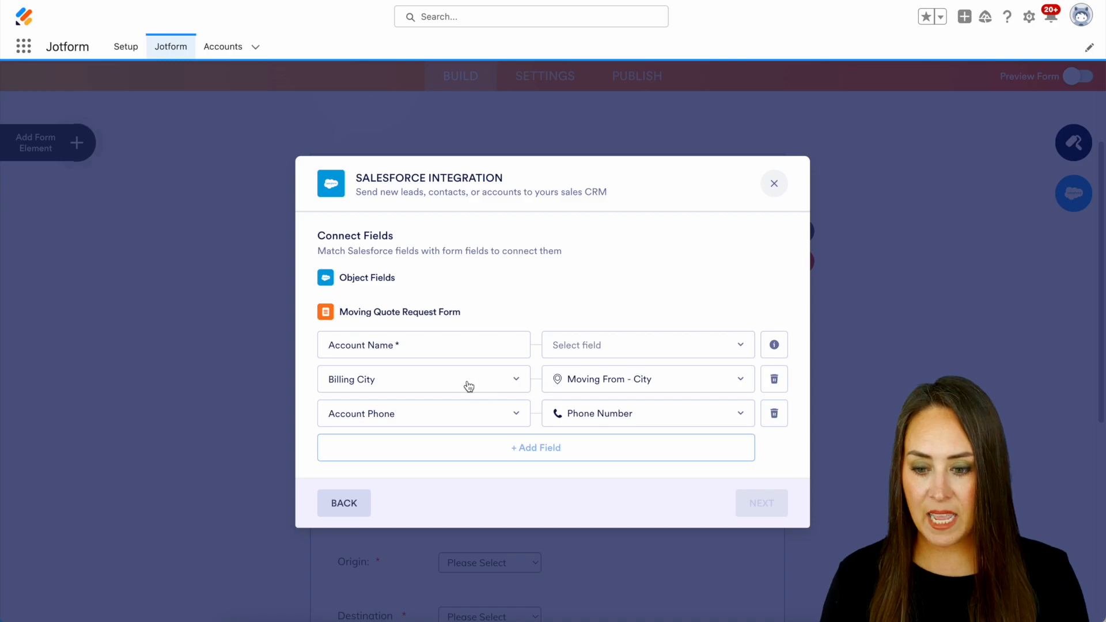
pyautogui.moveTo(694, 354)
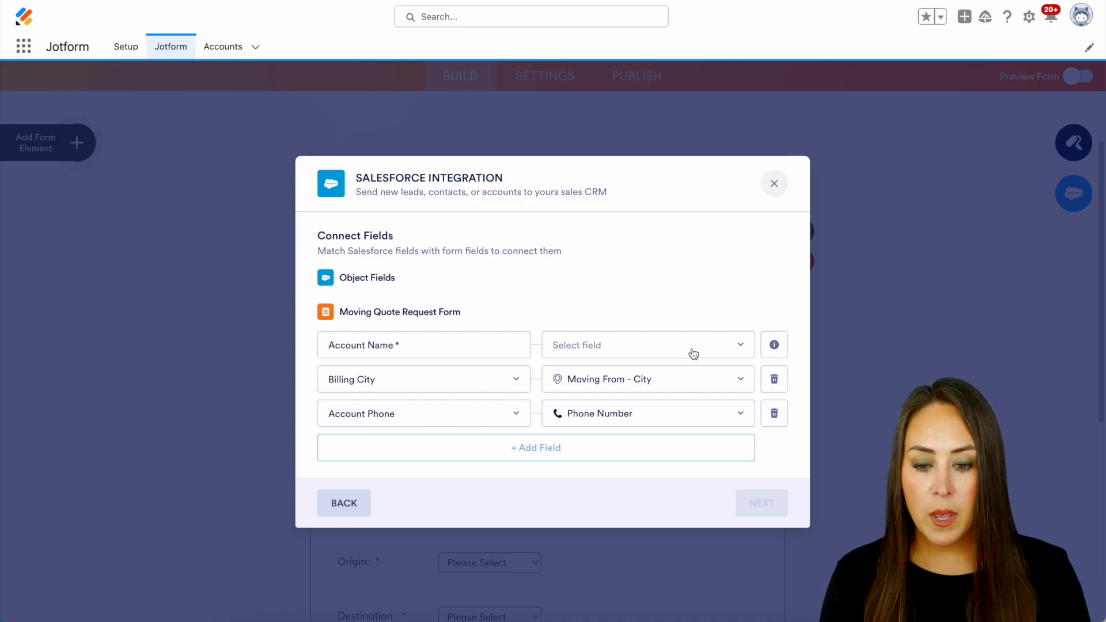
# Map Account Name to the form's Name field and continue to the update-record step.
pyautogui.click(645, 345)
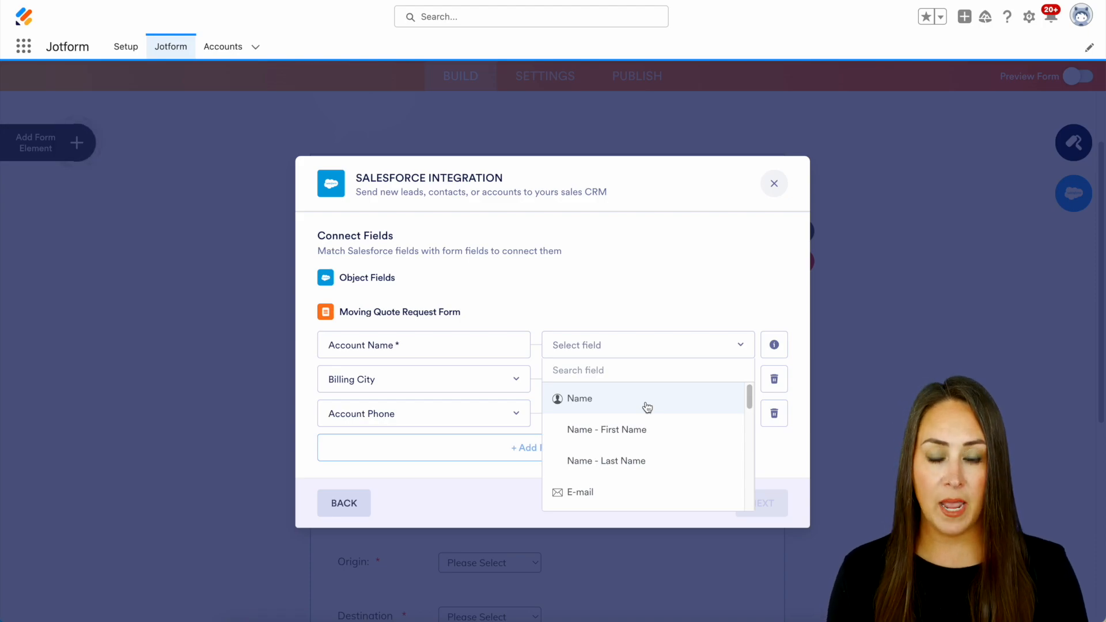
pyautogui.click(580, 398)
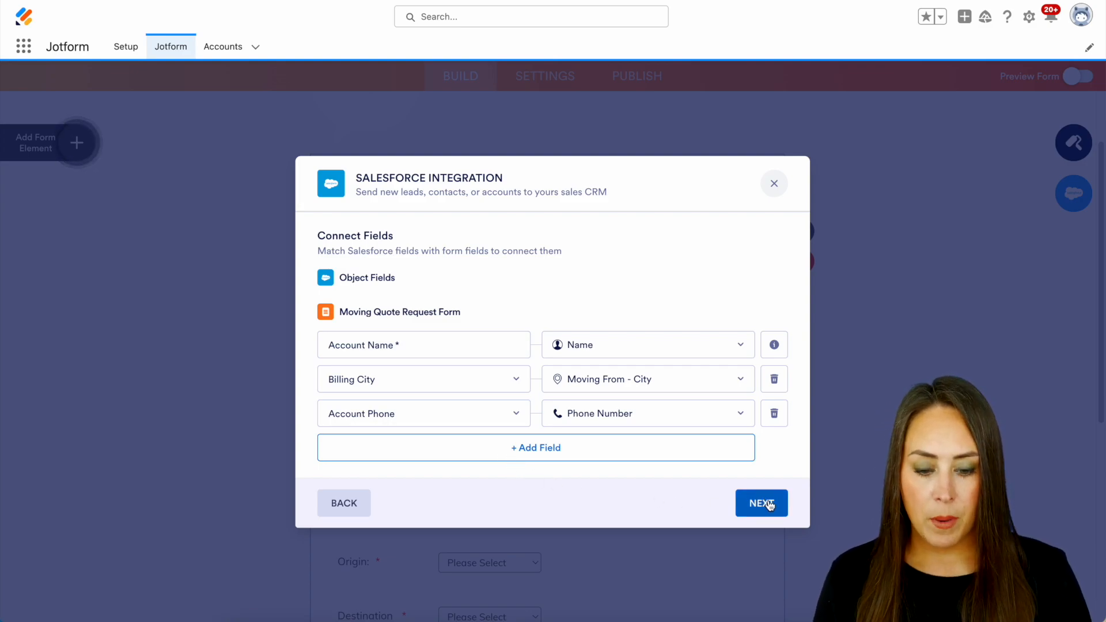
pyautogui.click(762, 503)
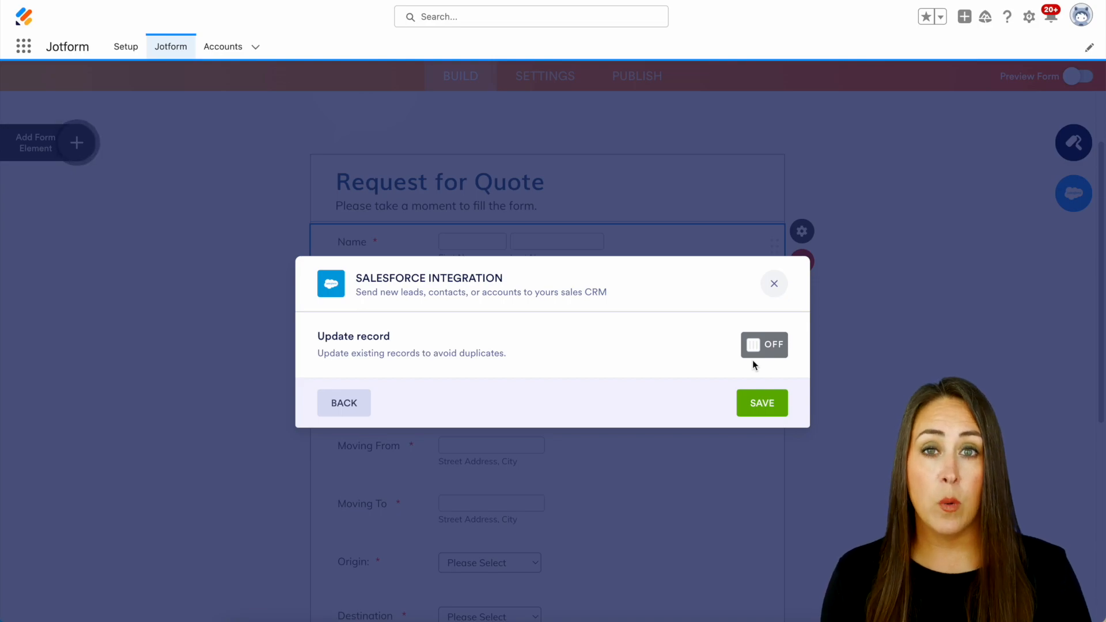
# Enable updating existing records matched on Account Name and save the integration.
pyautogui.click(762, 345)
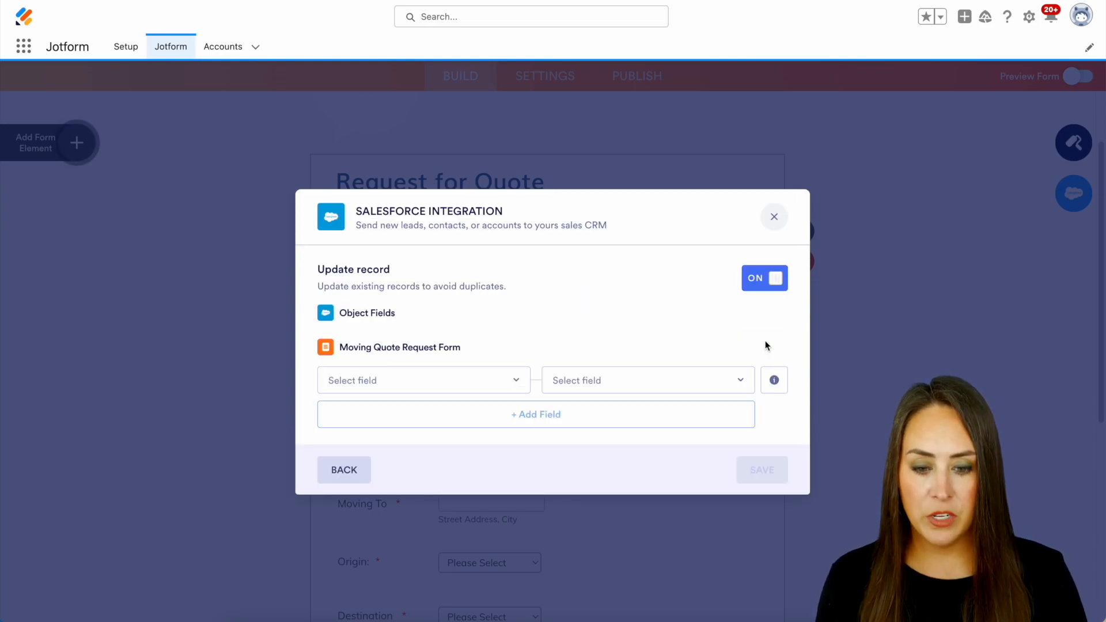
pyautogui.click(423, 379)
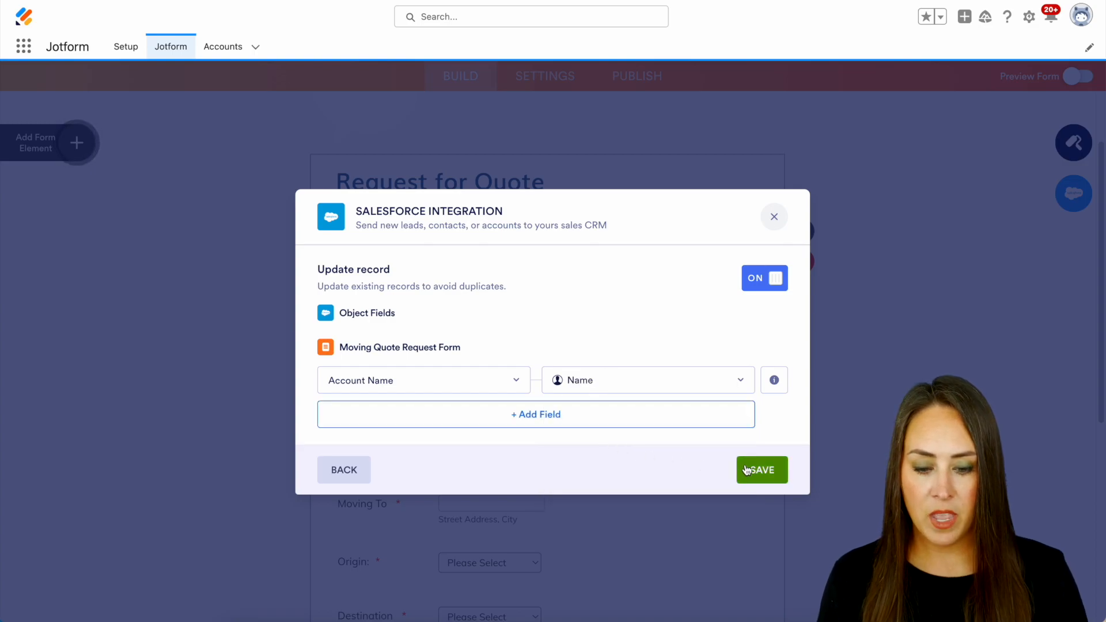
pyautogui.click(761, 470)
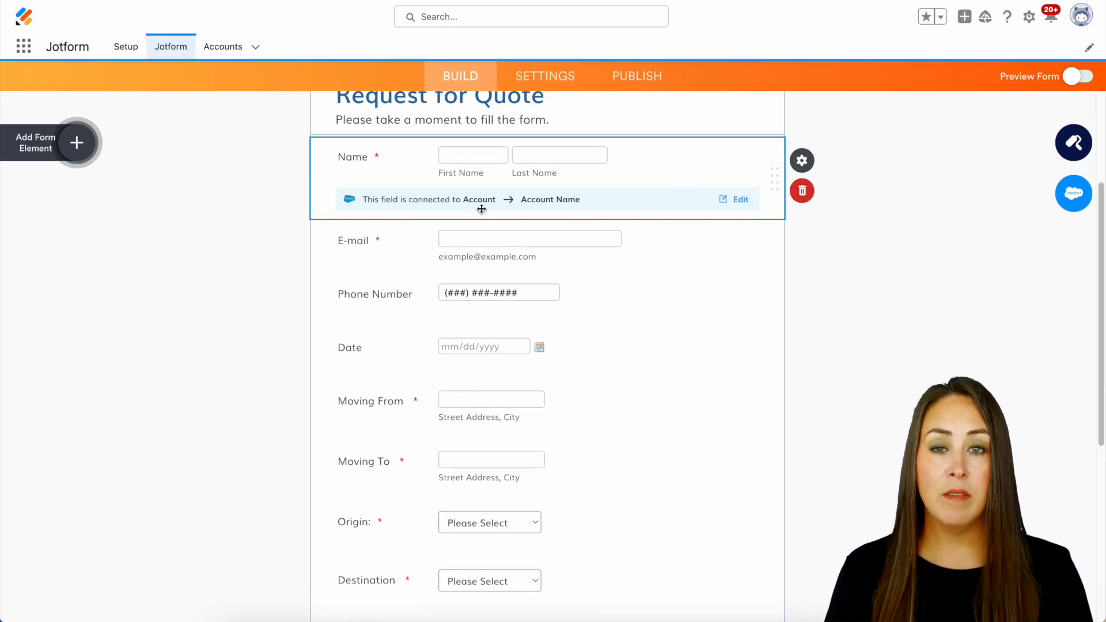
pyautogui.moveTo(513, 209)
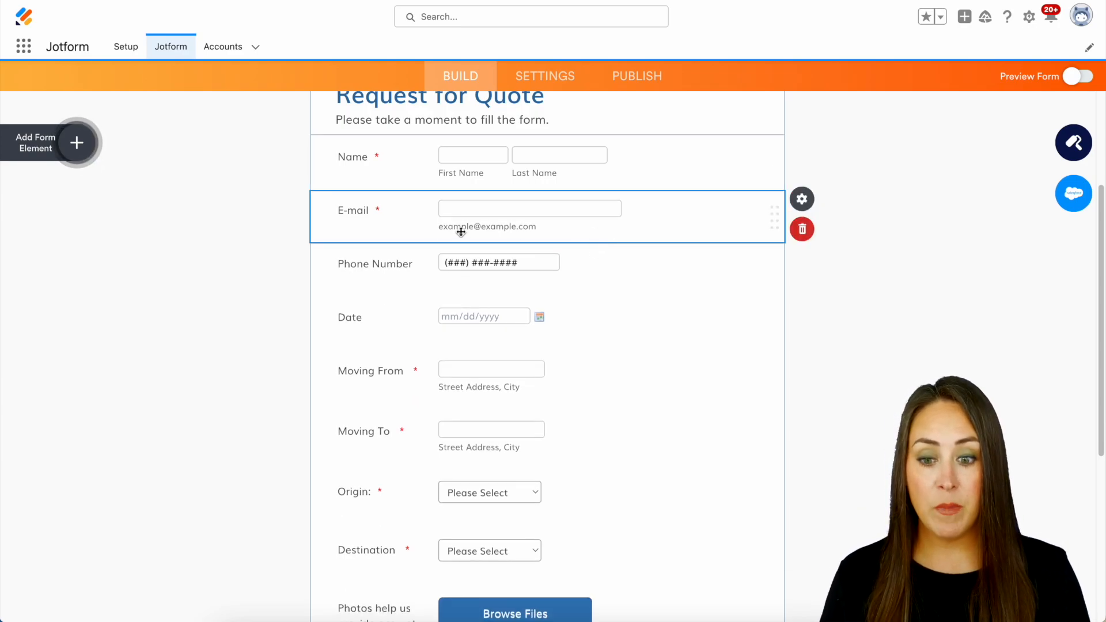
pyautogui.moveTo(707, 360)
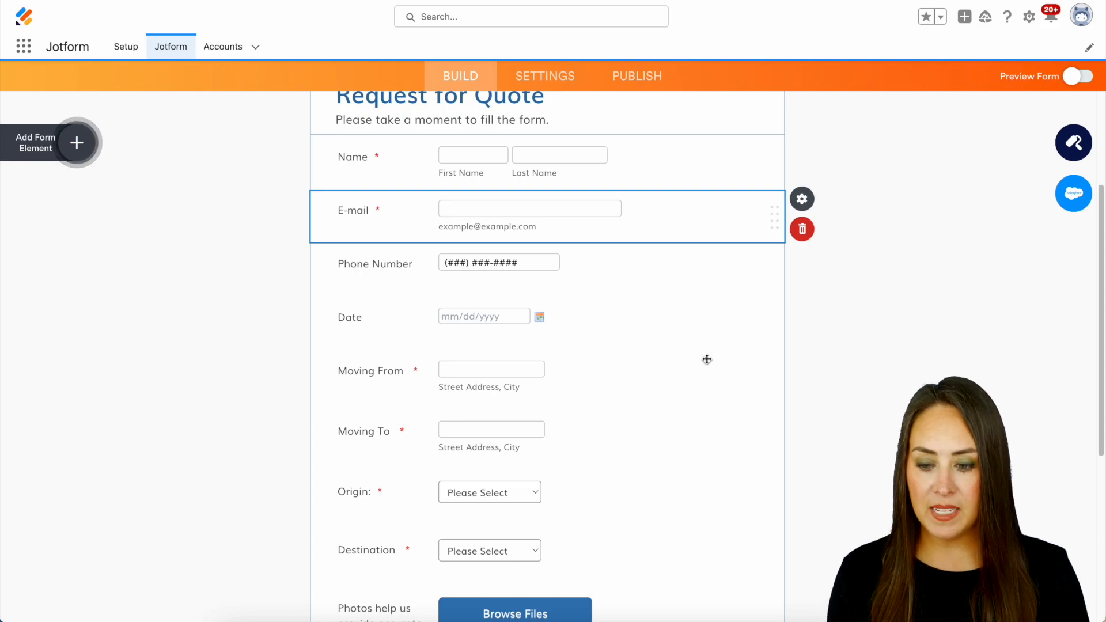
pyautogui.scroll(-3)
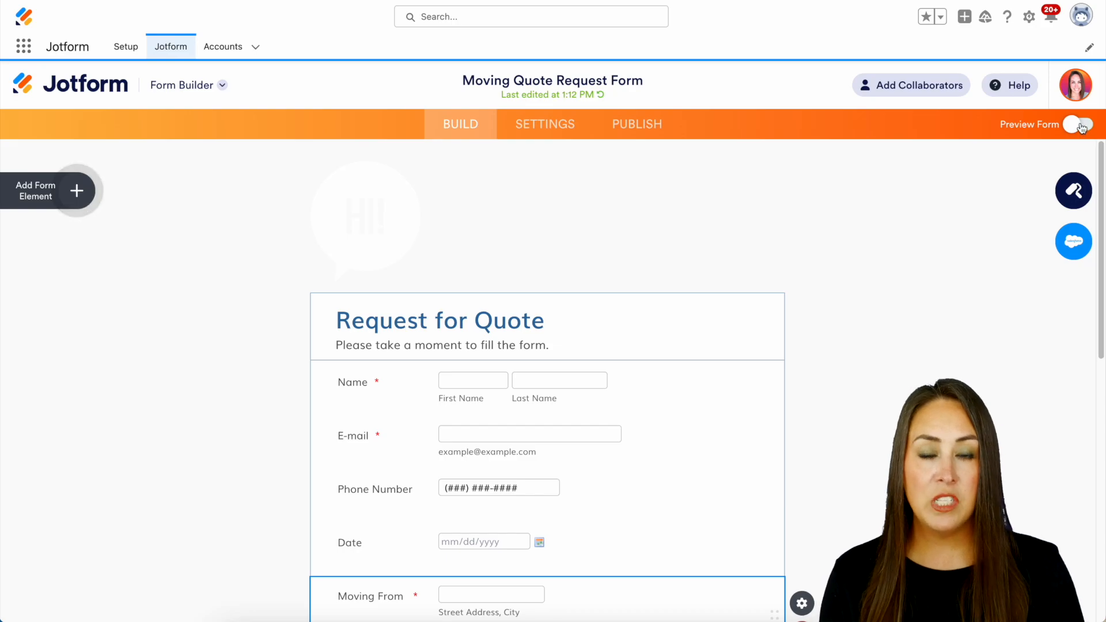
# Submit a filled-in test quote request in preview and return to editing.
pyautogui.click(1082, 125)
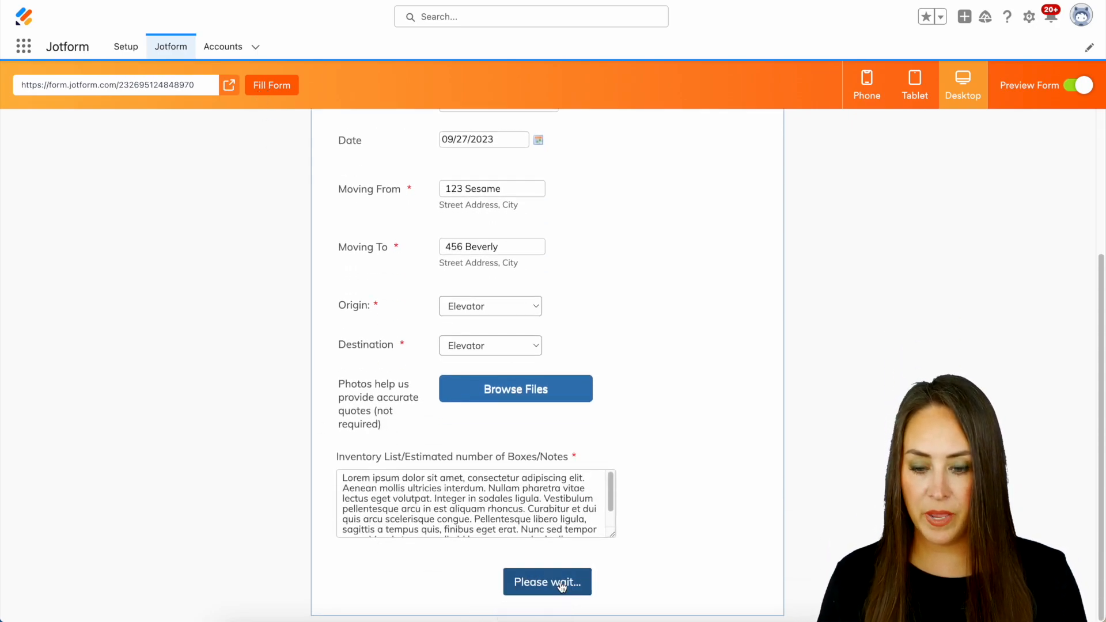
pyautogui.click(546, 582)
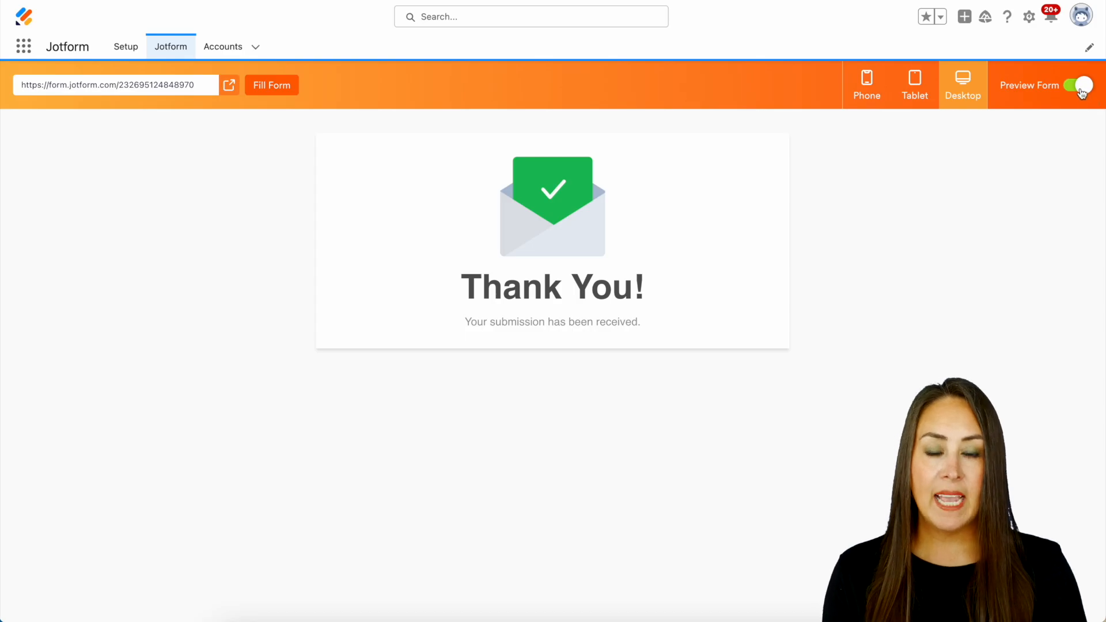
pyautogui.click(1083, 84)
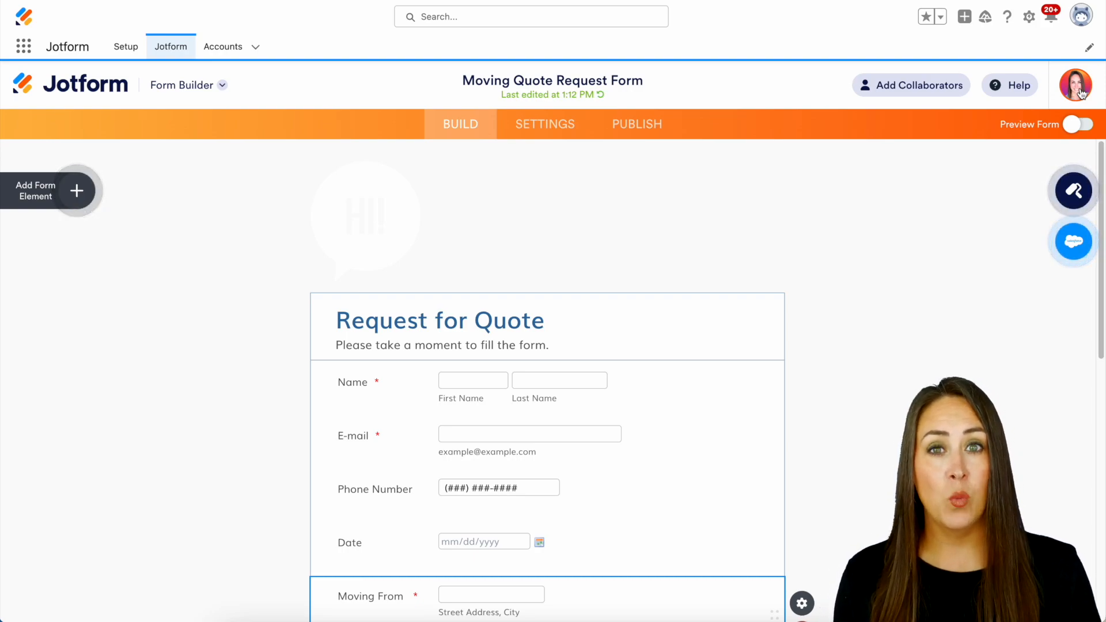
pyautogui.moveTo(262, 117)
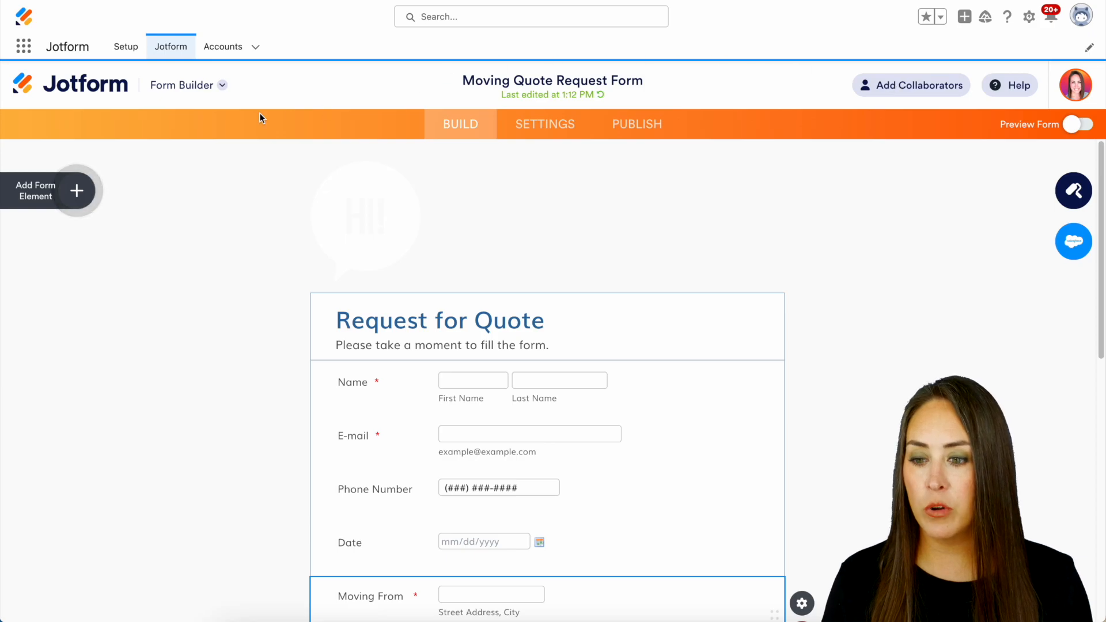
# View the test submission row in Jotform Tables, moving from 123 Sesame to 456 Beverly.
pyautogui.click(185, 84)
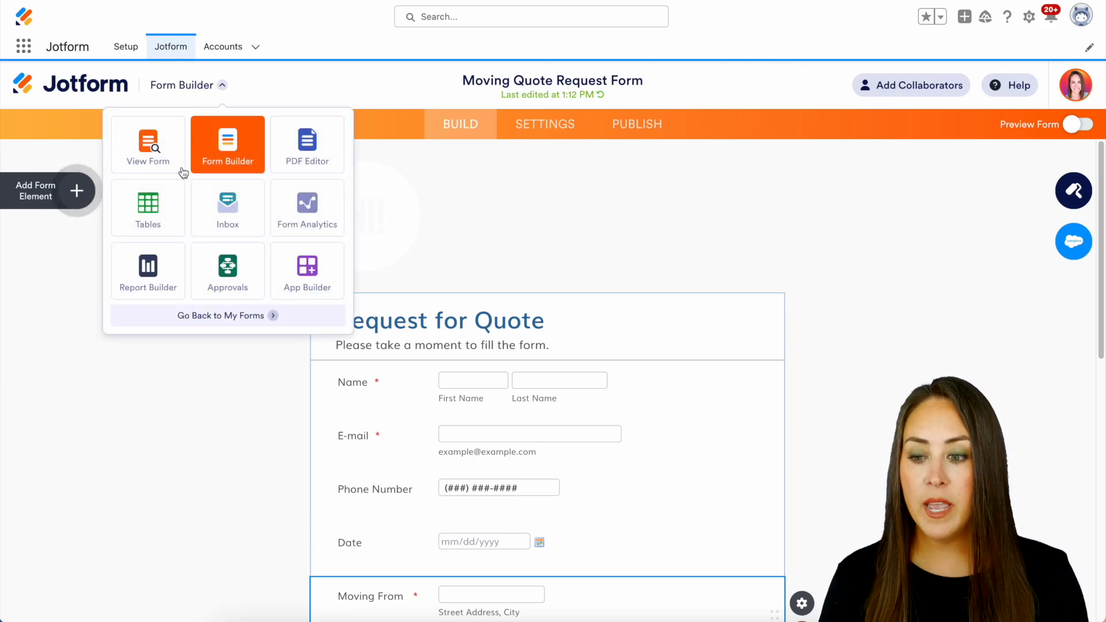
pyautogui.moveTo(148, 208)
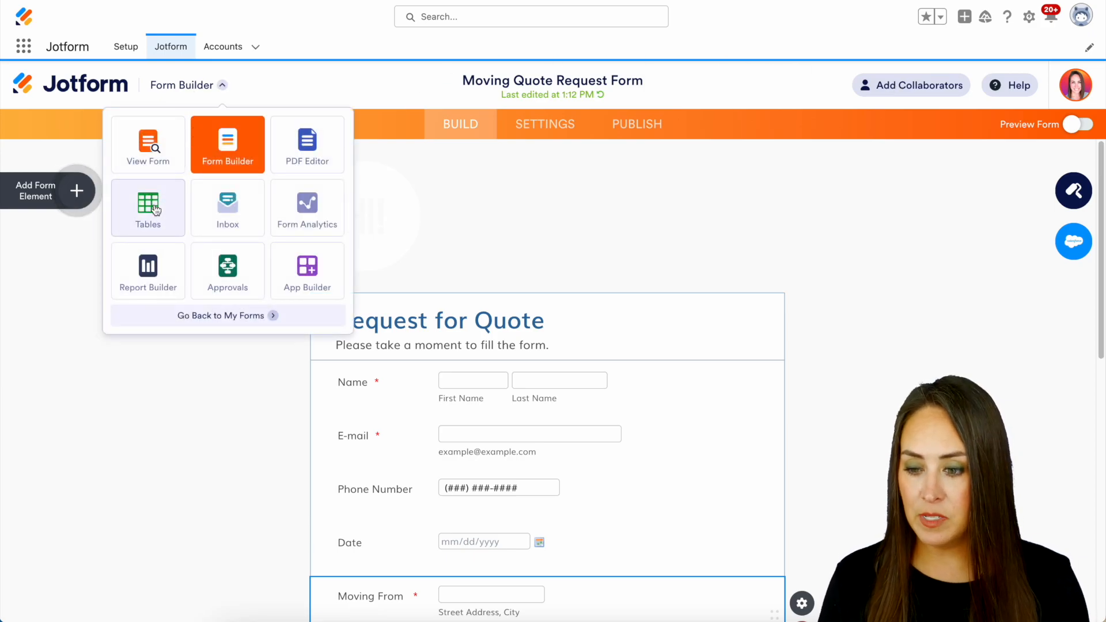
pyautogui.click(148, 207)
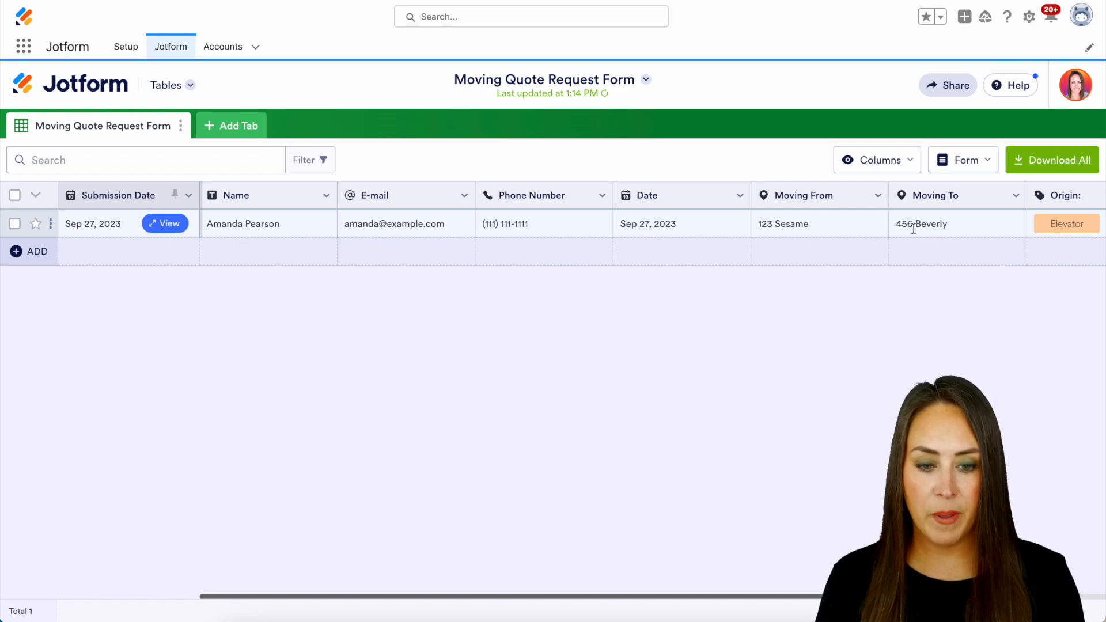
pyautogui.hscroll(3)
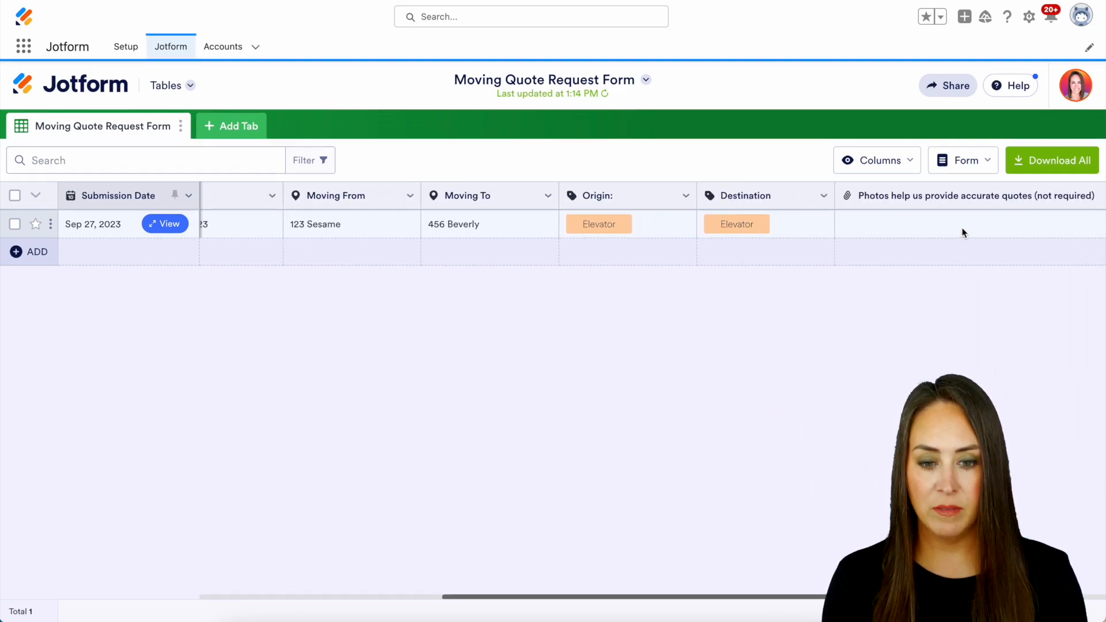
pyautogui.hscroll(-3)
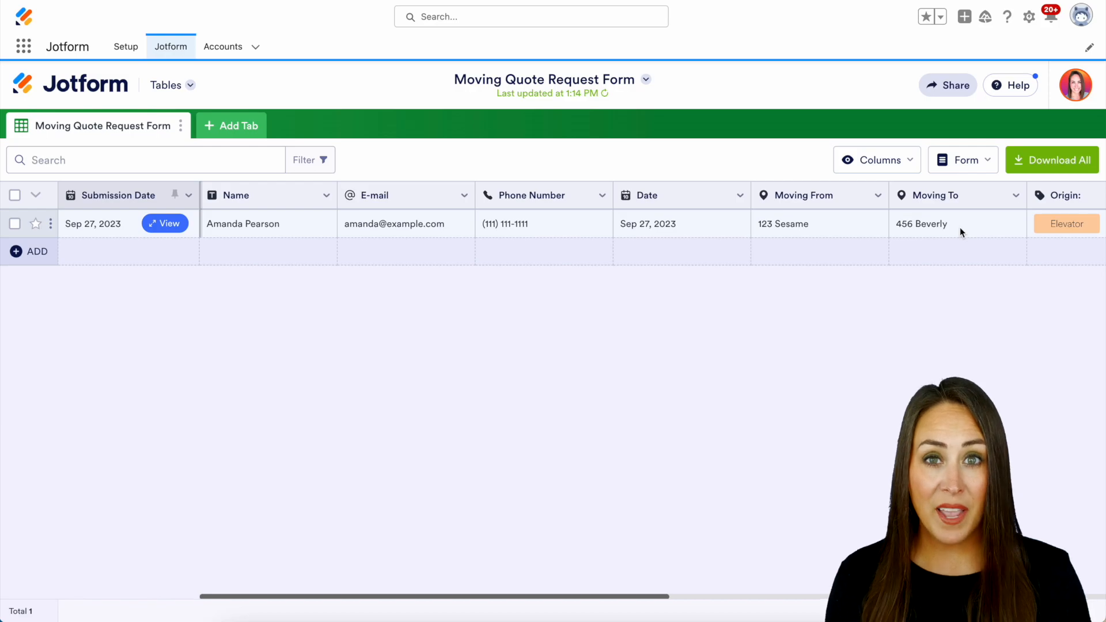